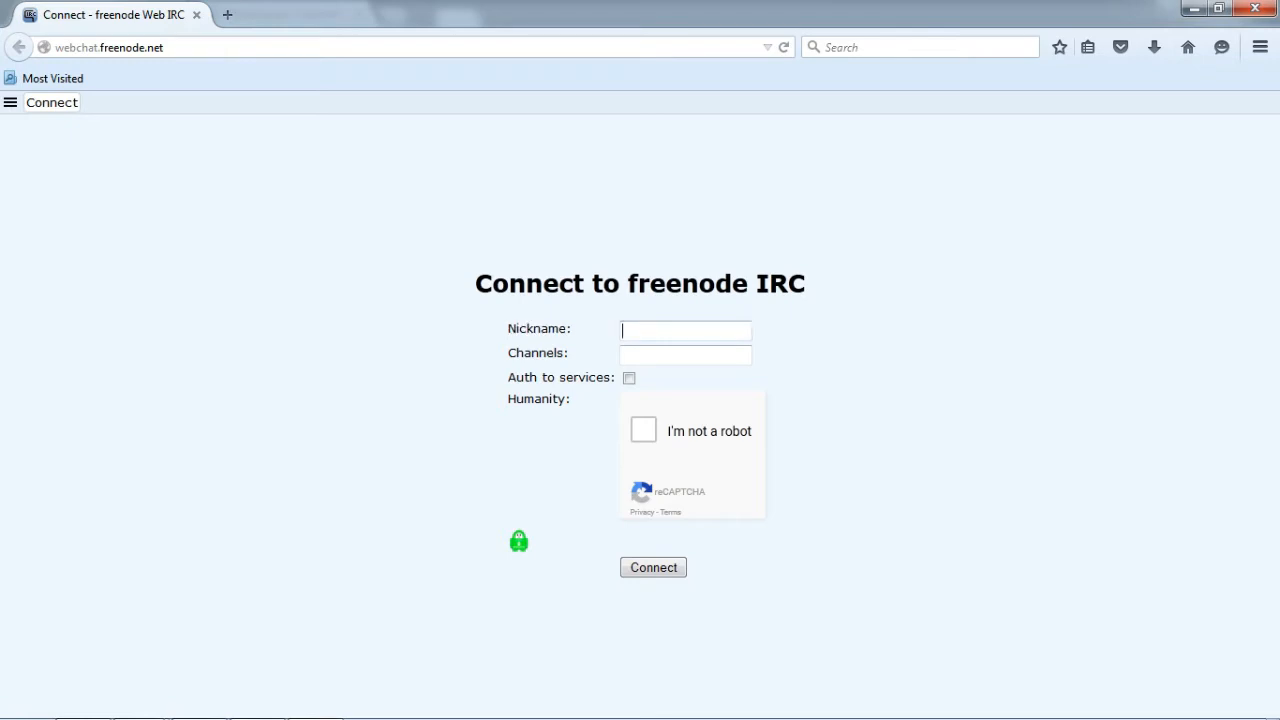
- Enter nickname 'felix', pass the street-sign captcha and attempt to connect to freenode
{"action": "type", "text": "felix"}
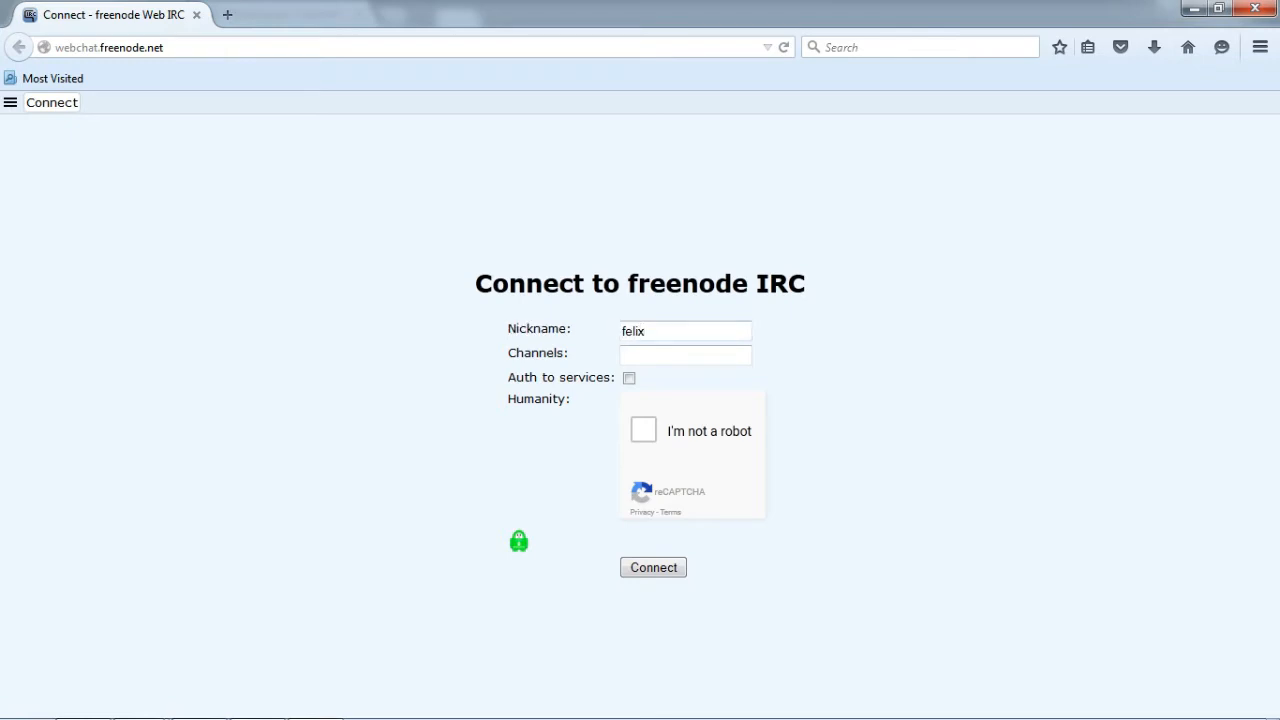
{"action": "left_click", "coordinate": [644, 430]}
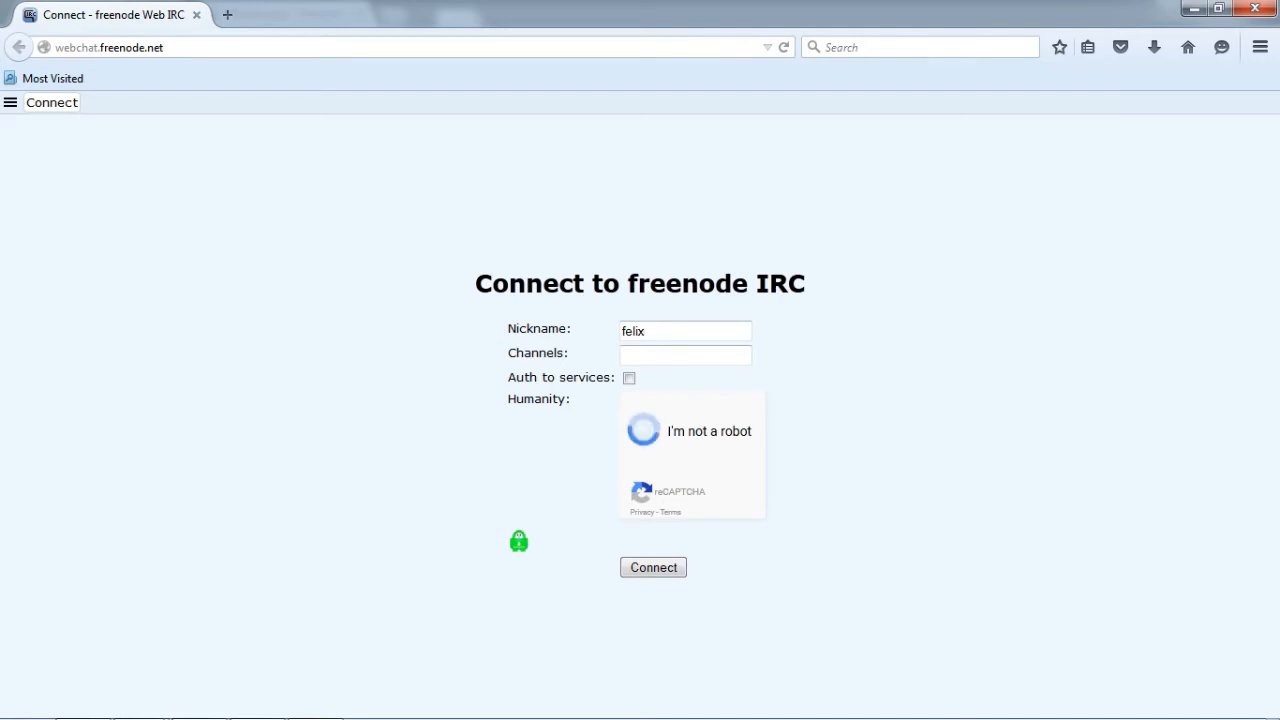
{"action": "left_click", "coordinate": [644, 430]}
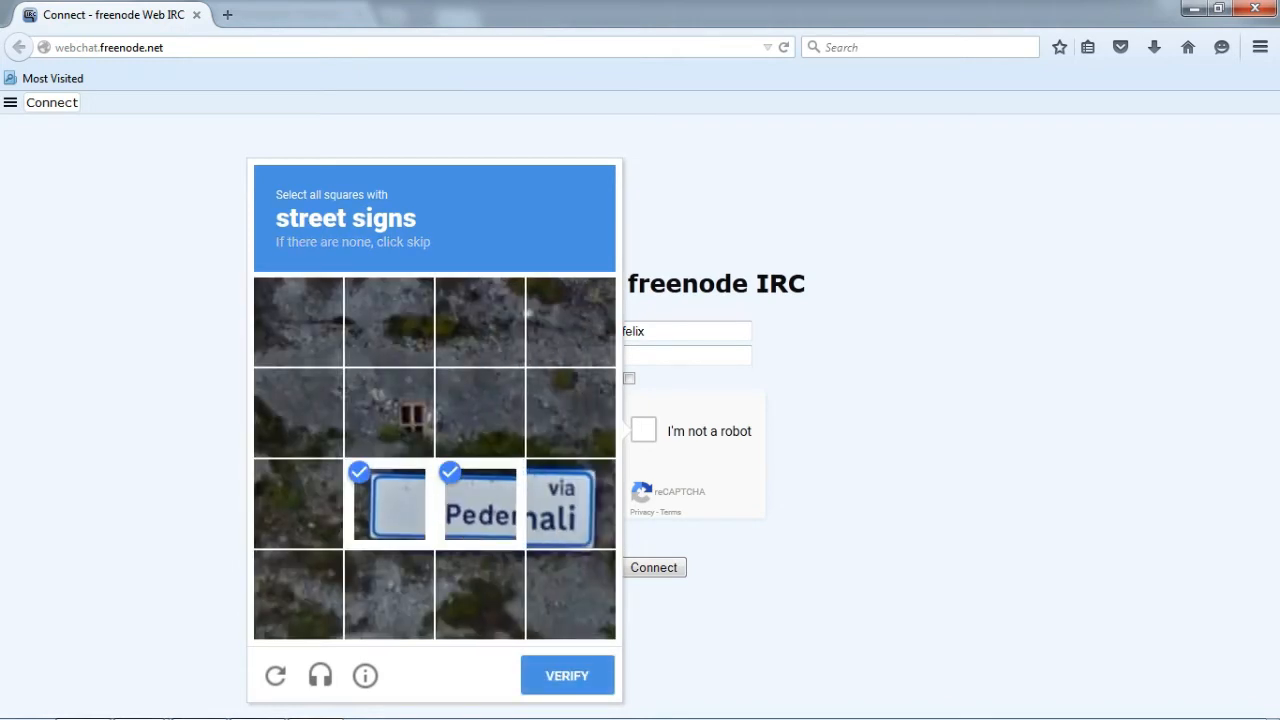
{"action": "left_click", "coordinate": [568, 676]}
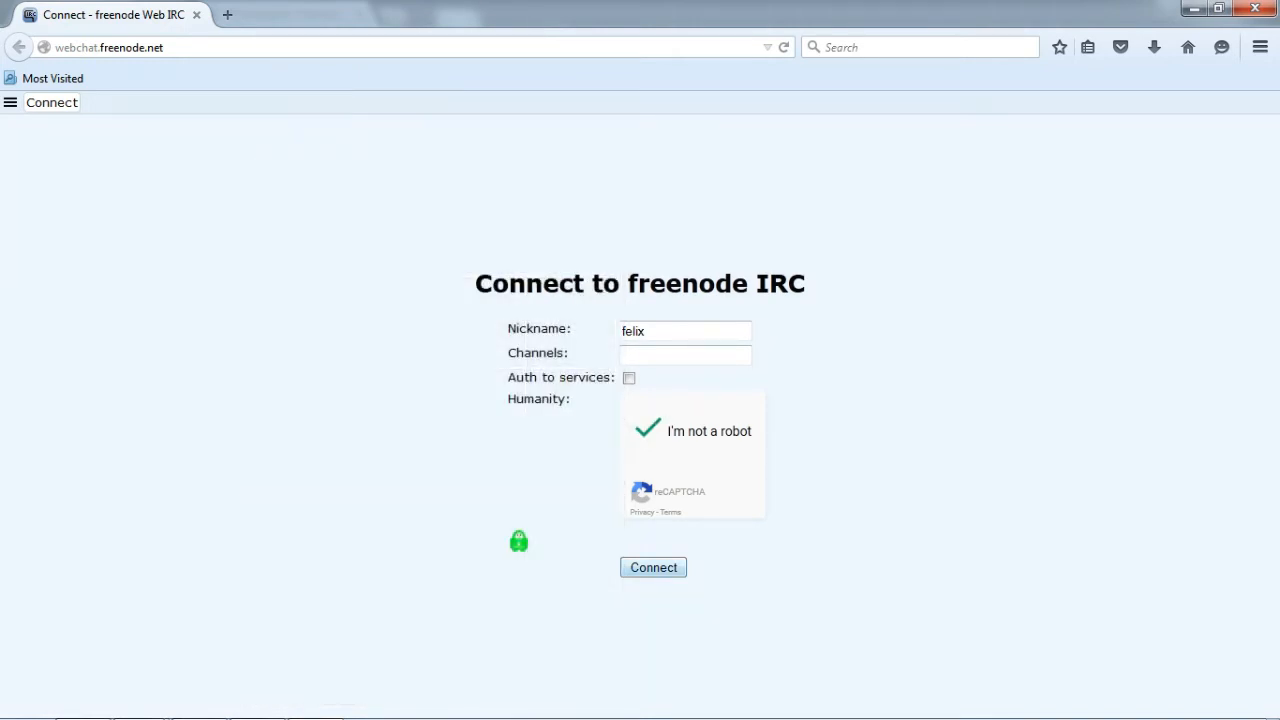
{"action": "left_click", "coordinate": [652, 568]}
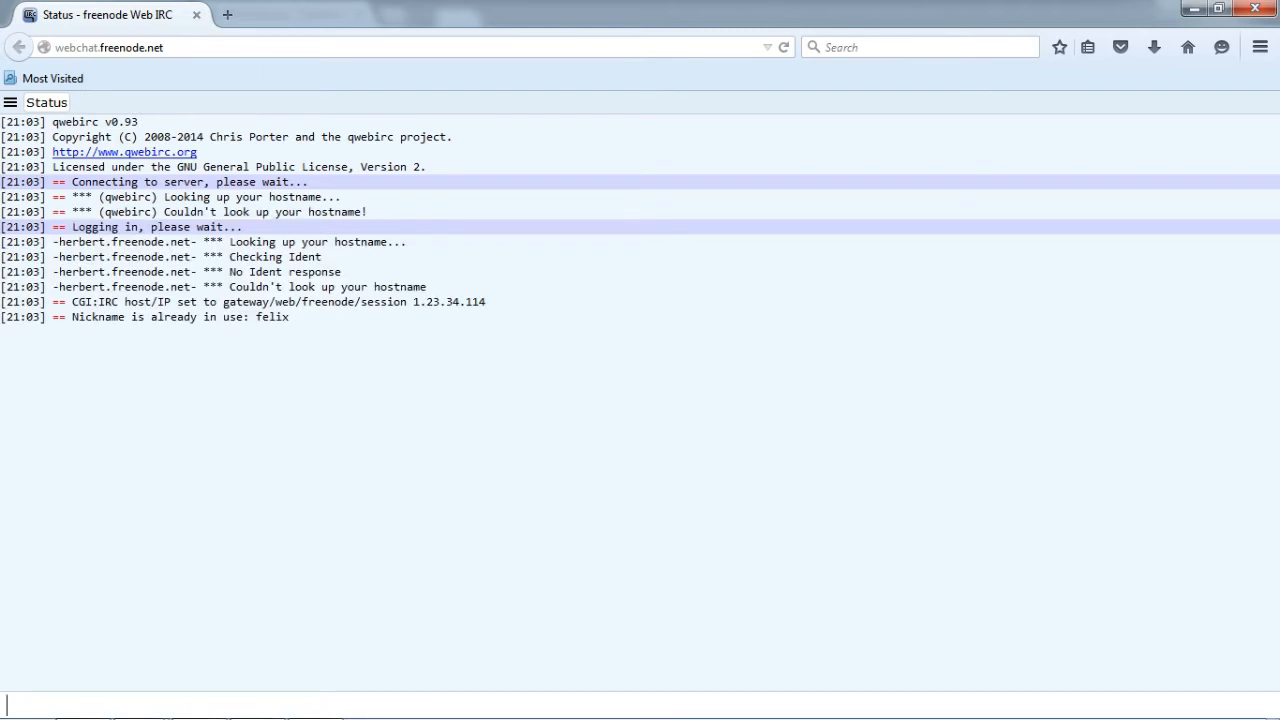
- Scroll the Status window while the server message of the day loads
{"action": "scroll", "scroll_direction": "down", "scroll_amount": 3}
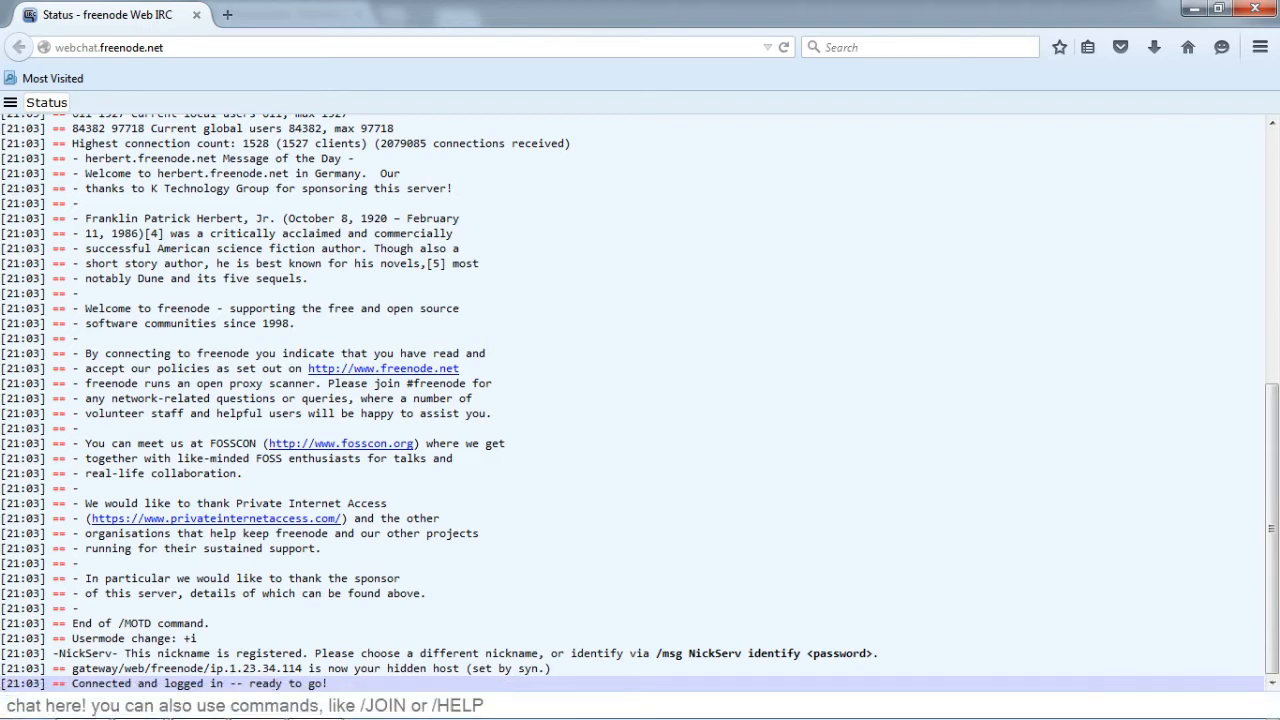
- Join the ##hackspace channel with the /join command
{"action": "type", "text": "/join"}
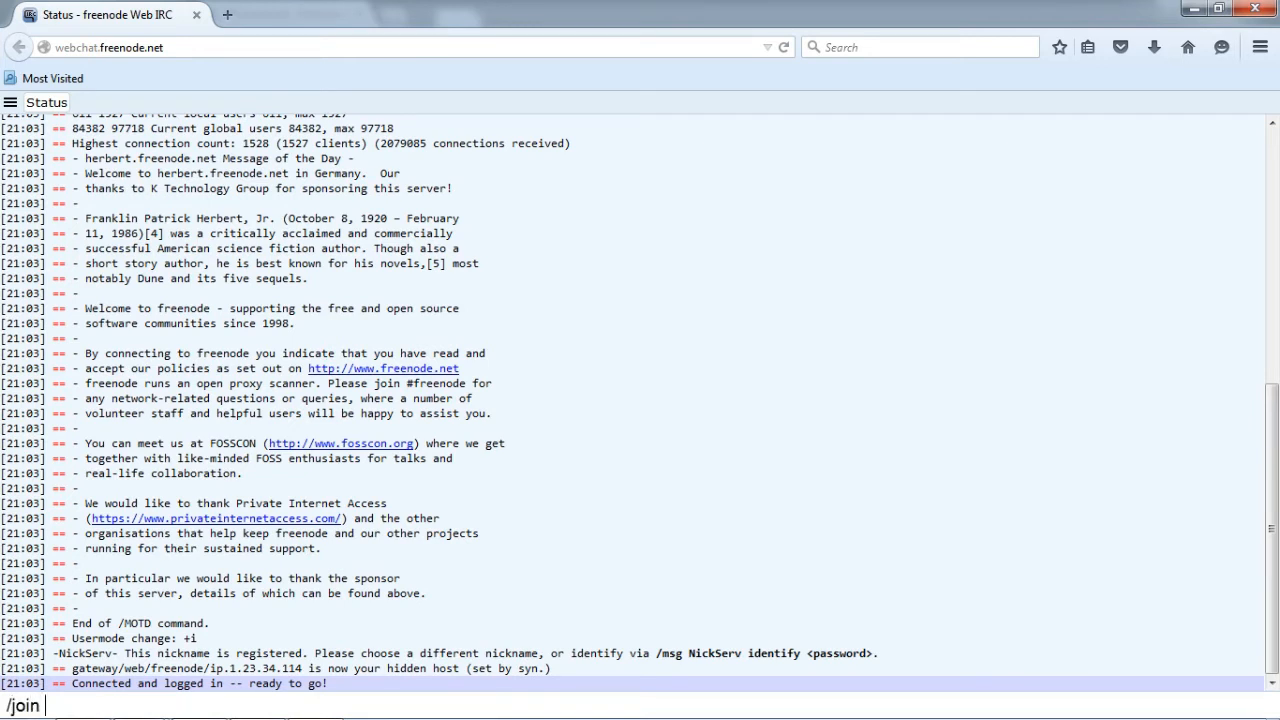
{"action": "type", "text": "##ha"}
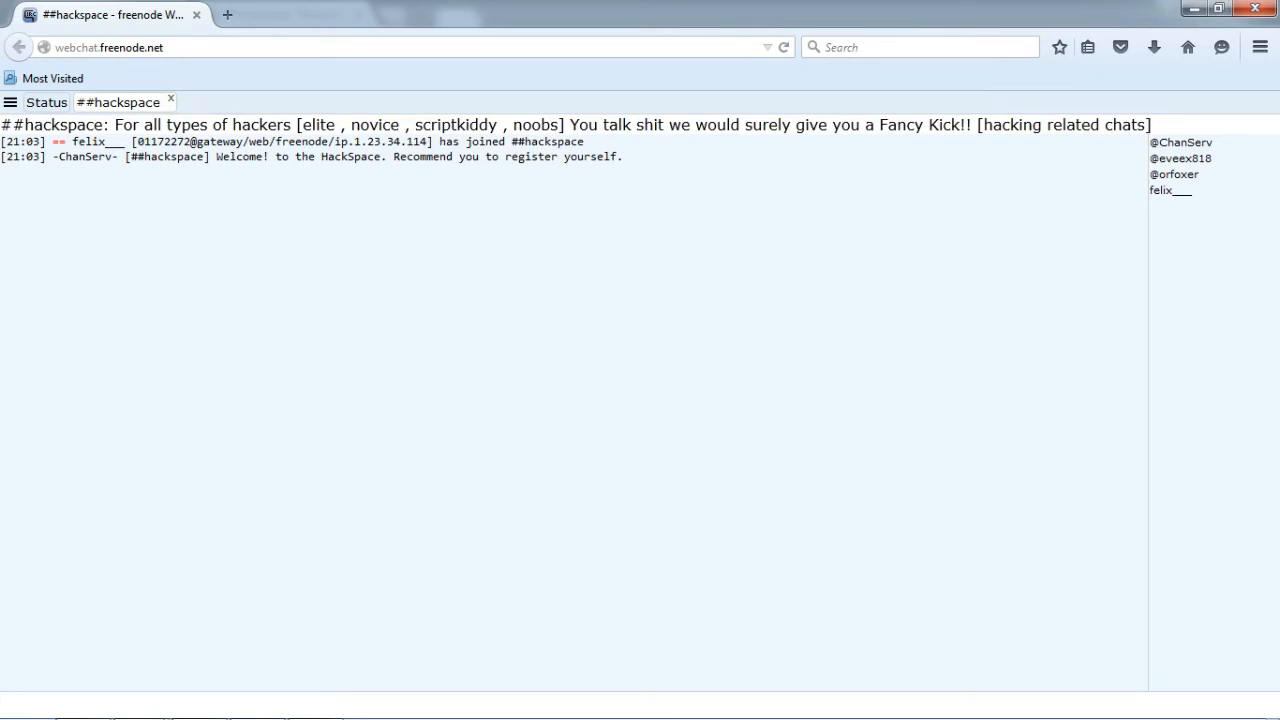
- Select text in the ##hackspace tab header, then start a greeting beginning 'he' in the message box
{"action": "double_click", "coordinate": [100, 102]}
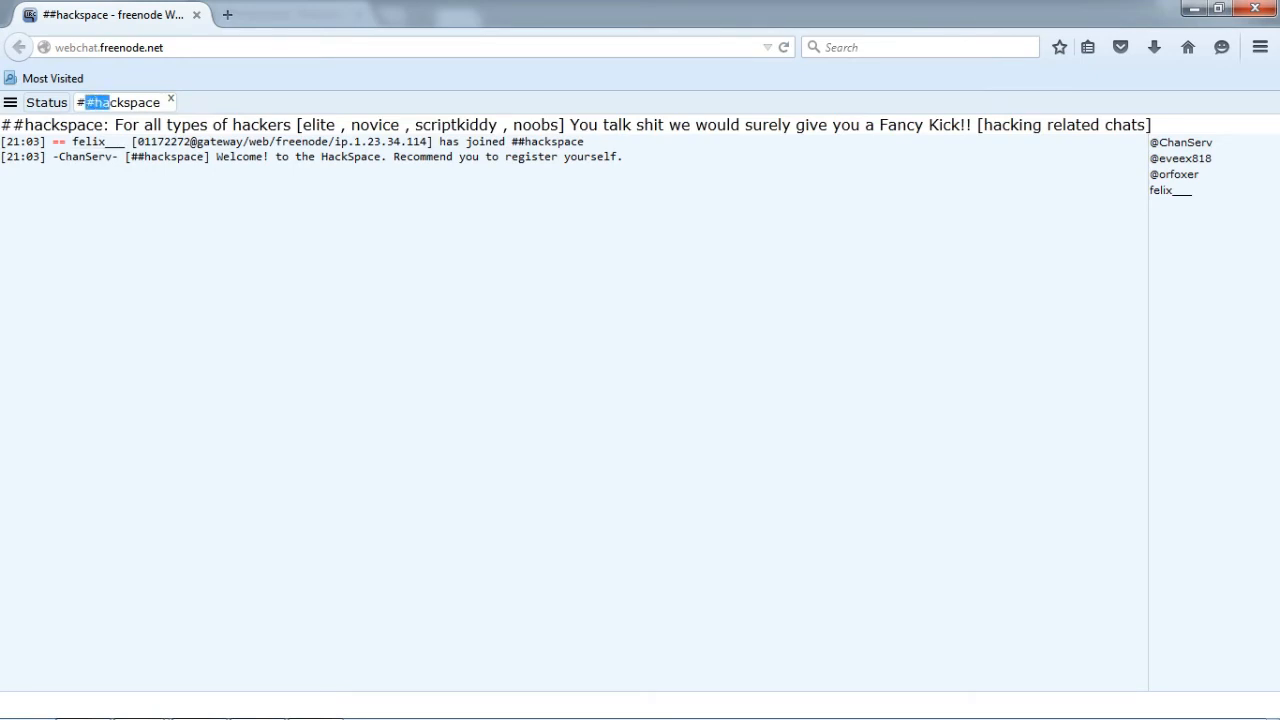
{"action": "double_click", "coordinate": [120, 102]}
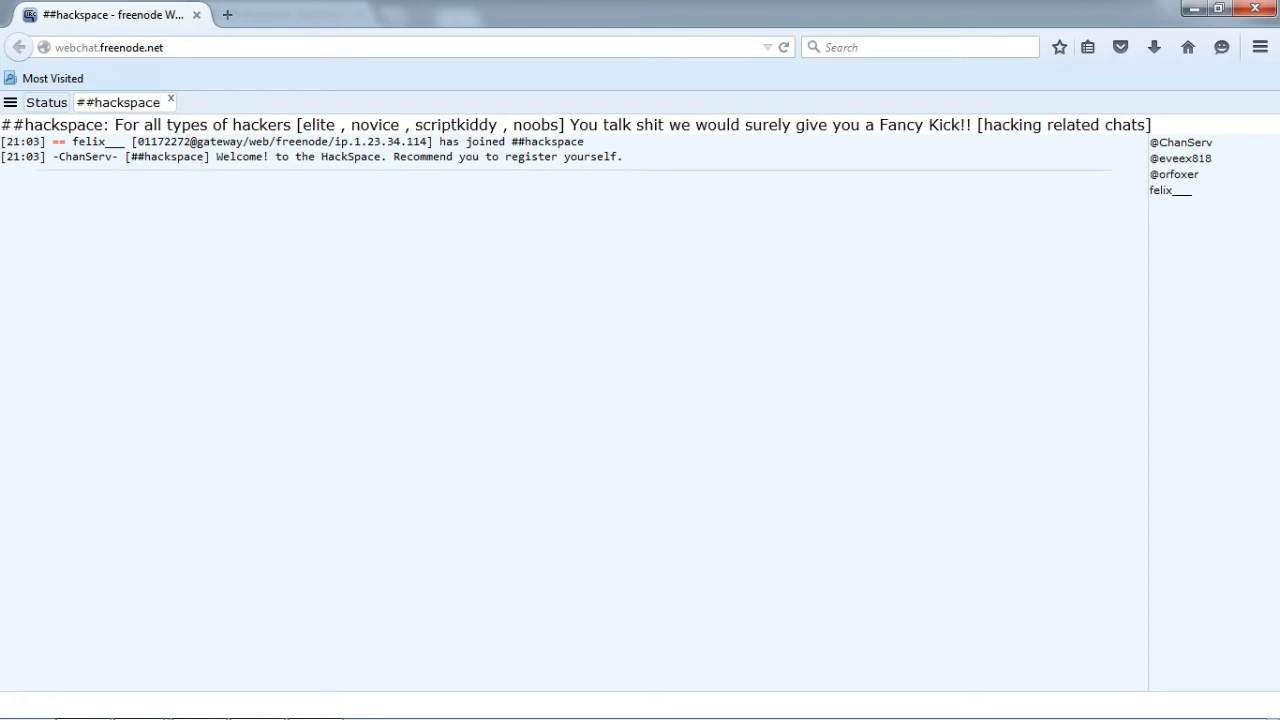
{"action": "left_click_drag", "start_coordinate": [216, 156], "coordinate": [604, 156]}
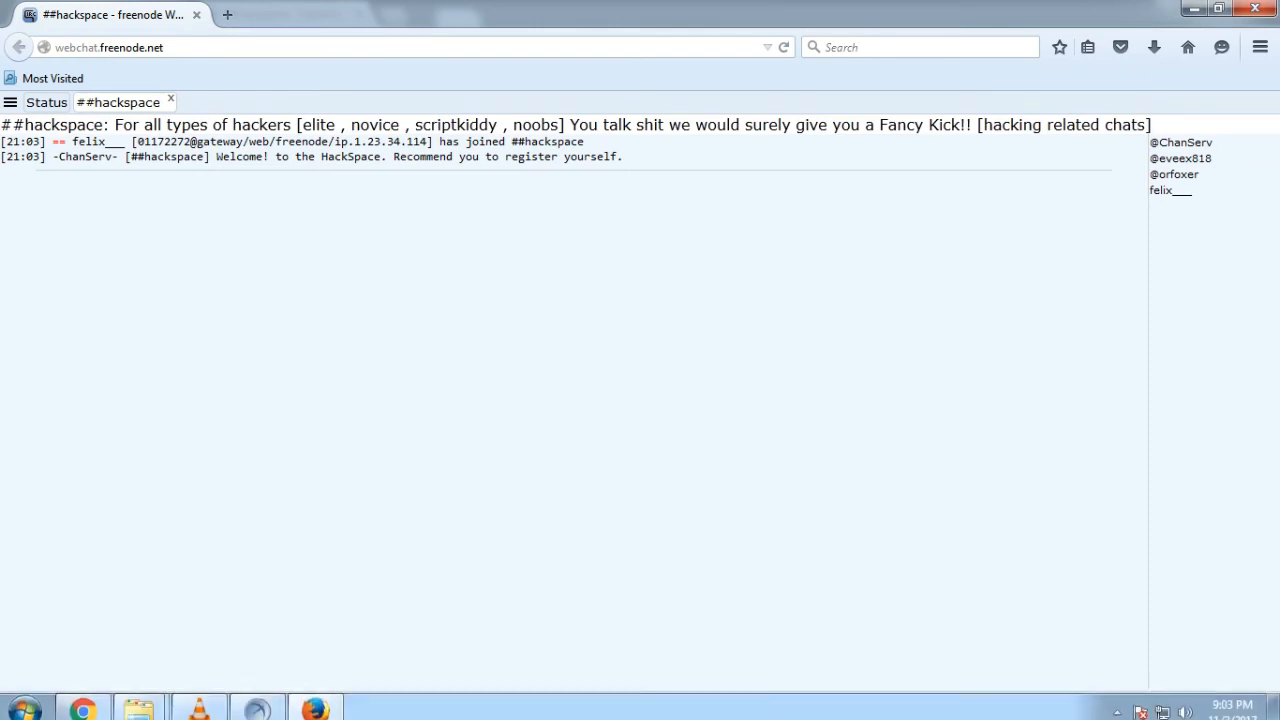
{"action": "type", "text": "he"}
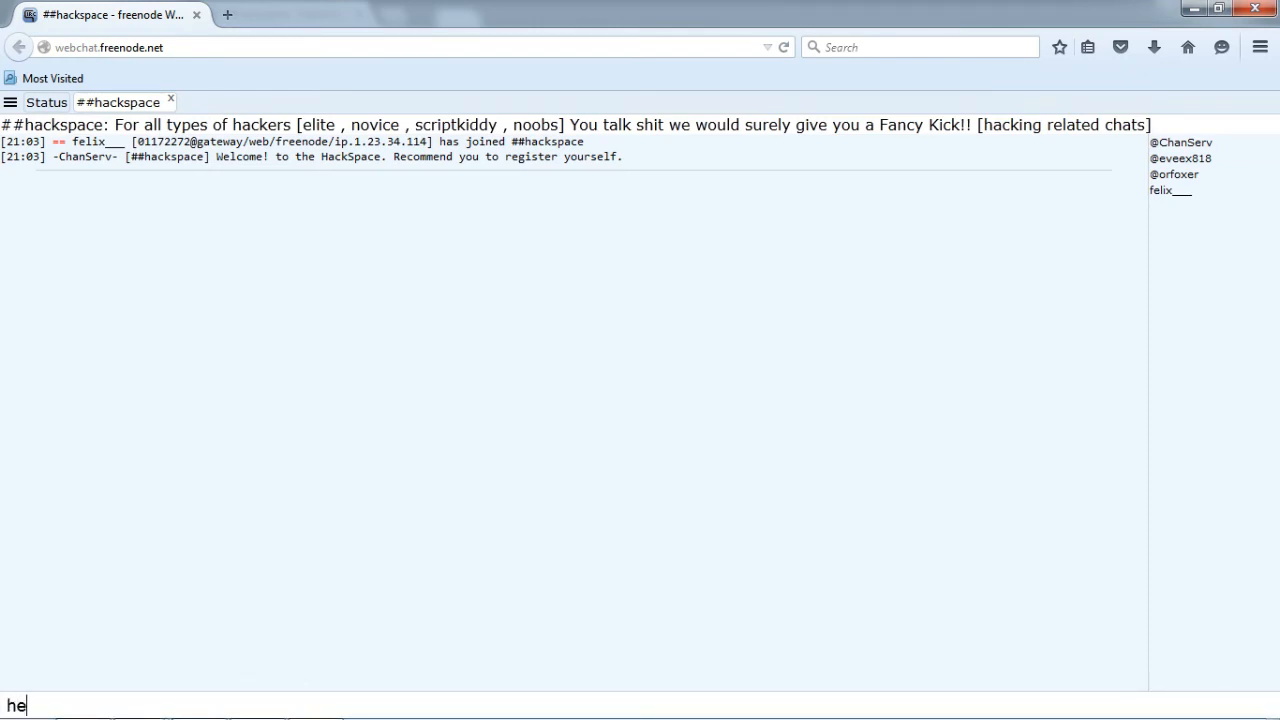